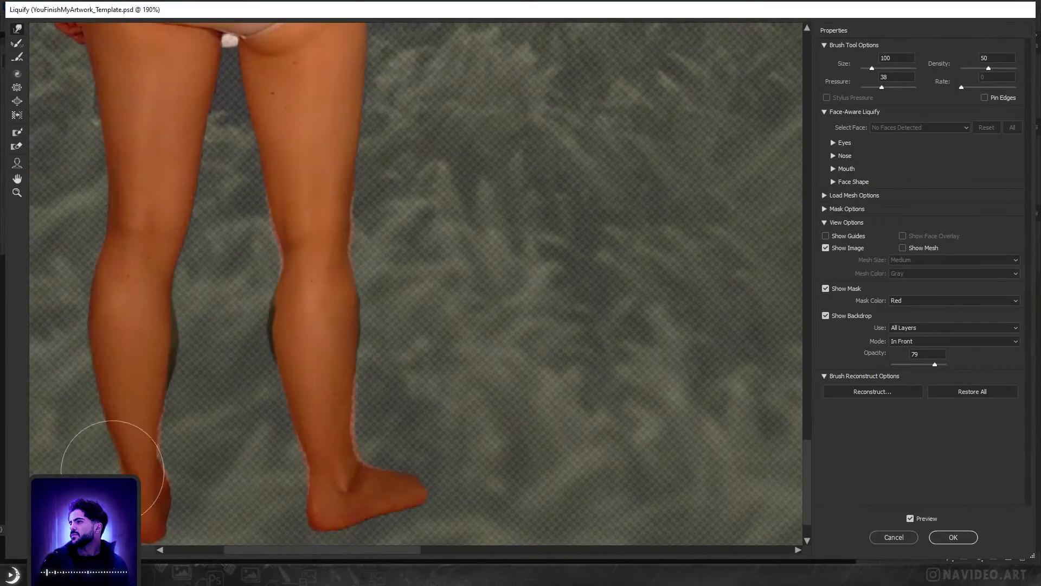
Step: Push in the fairy's leg outline with the Liquify Forward Warp brush to slim it
left_click(953, 537)
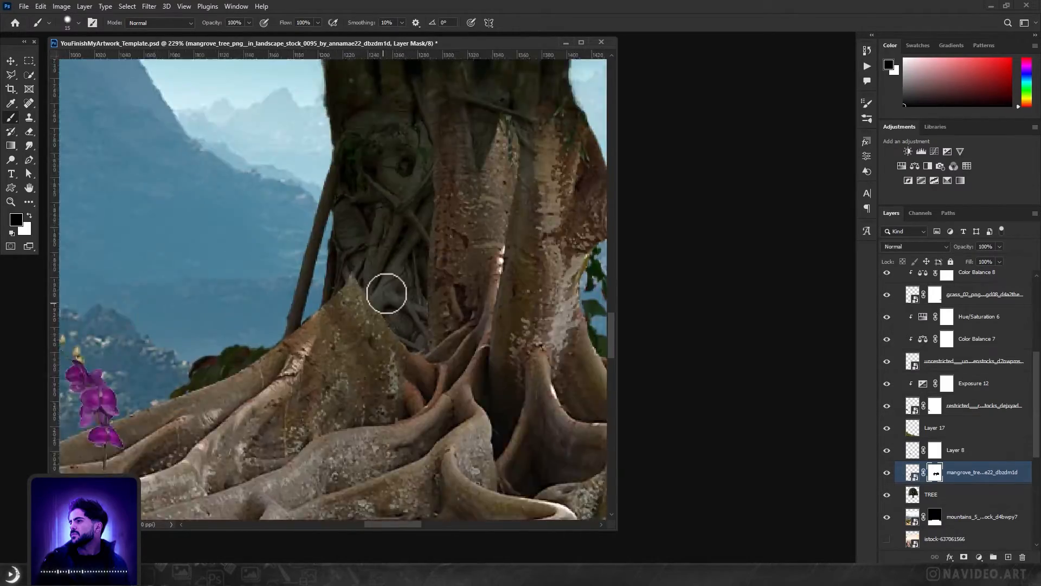
Step: Scroll the canvas view while blending the mangrove tree's root edges on its mask
scroll("up", 3)
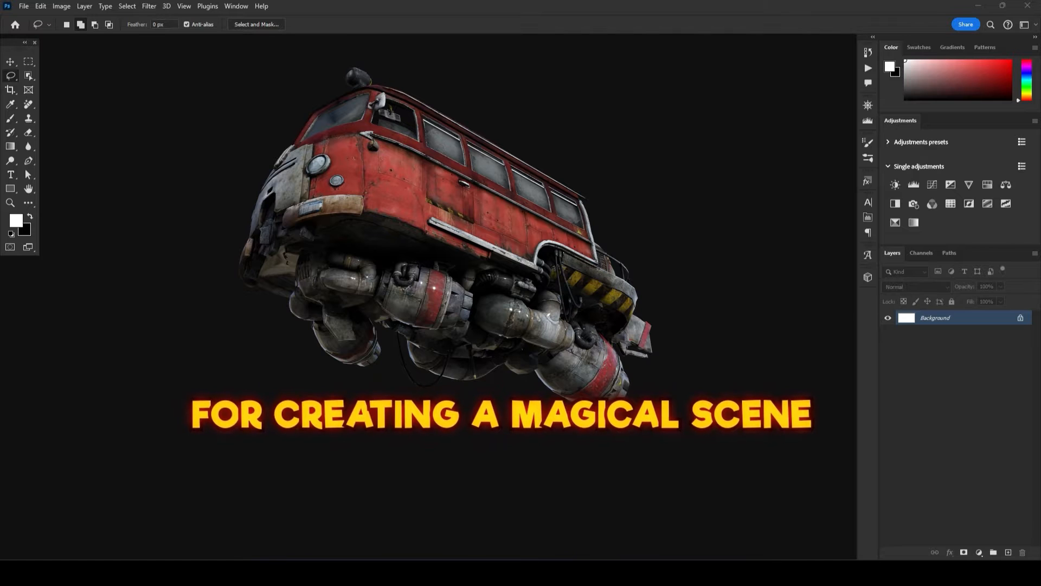
left_click(917, 287)
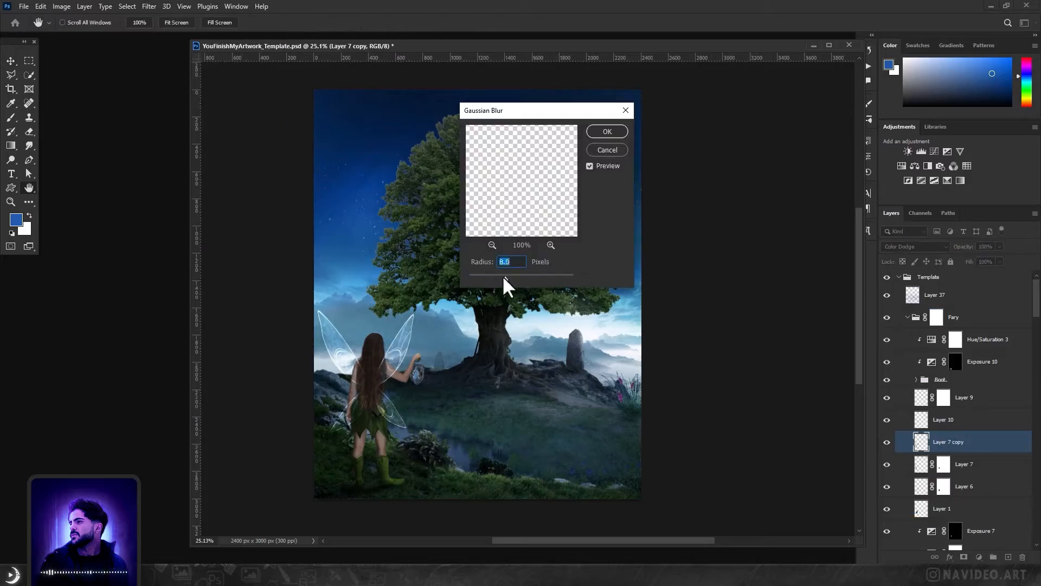
Step: Gaussian-blur the wing copy, set wing layers to Screen and sparkles to Linear Dodge (Add)
left_click(606, 130)
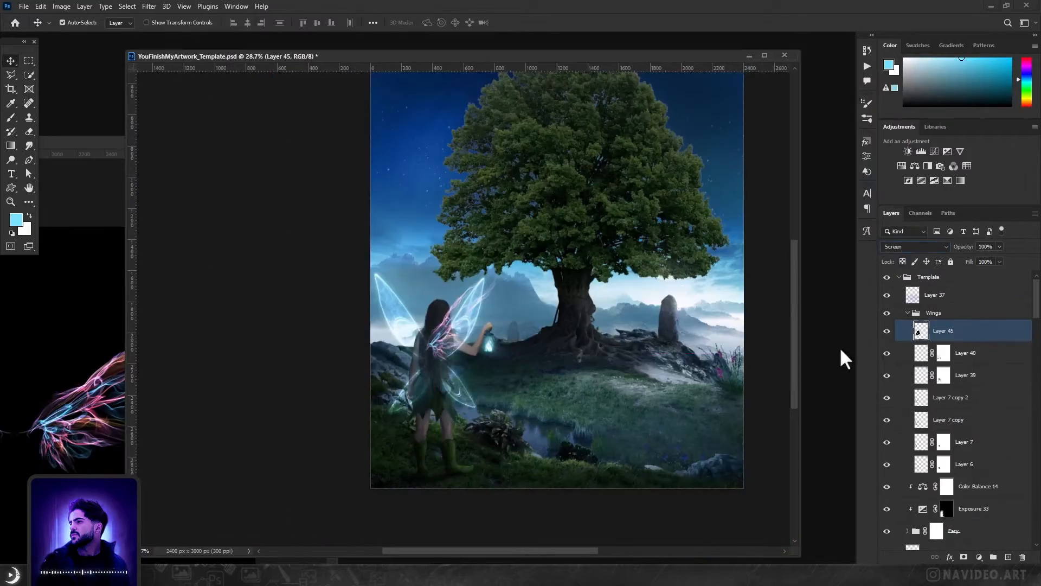
left_click(913, 246)
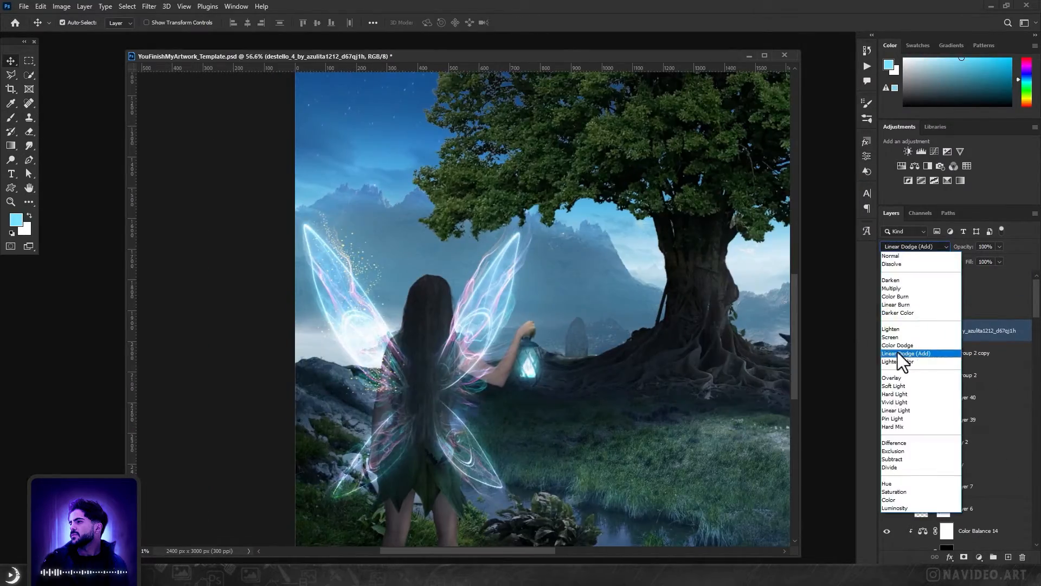
left_click(897, 345)
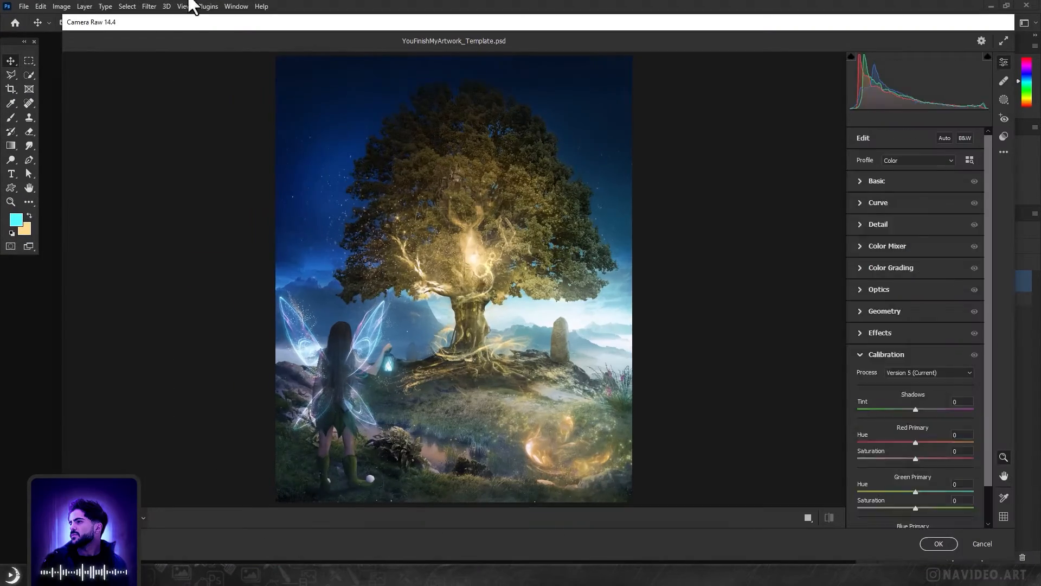
Step: Expand the Basic, Curve and Color Mixer hue panels in Camera Raw
left_click(877, 180)
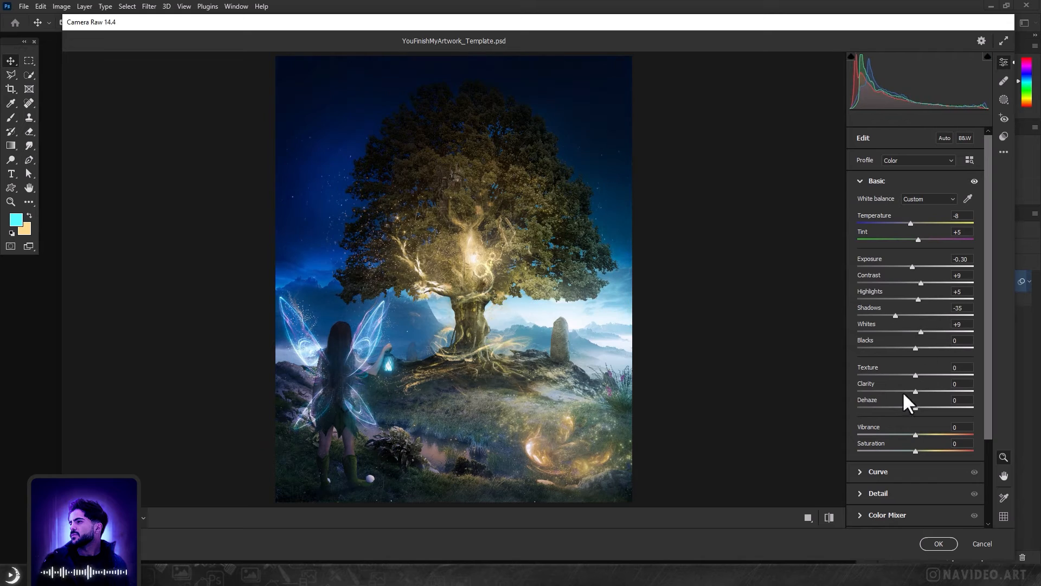
left_click(878, 471)
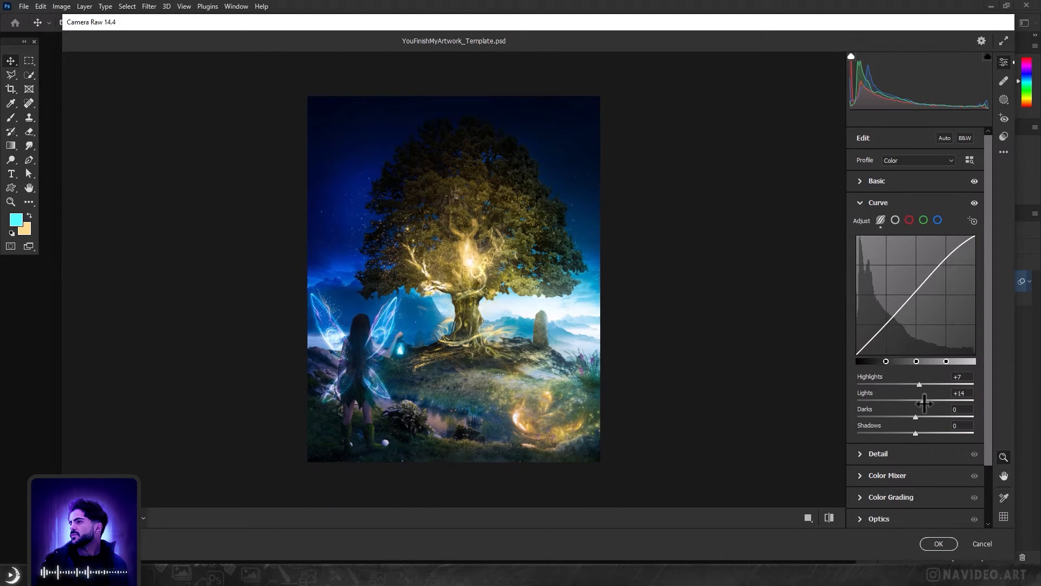
left_click(887, 245)
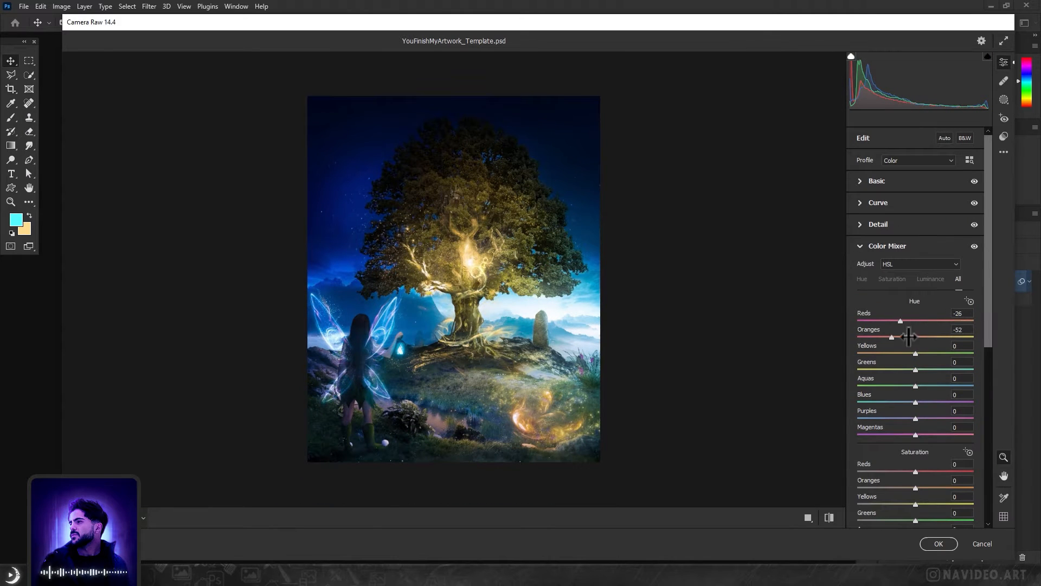